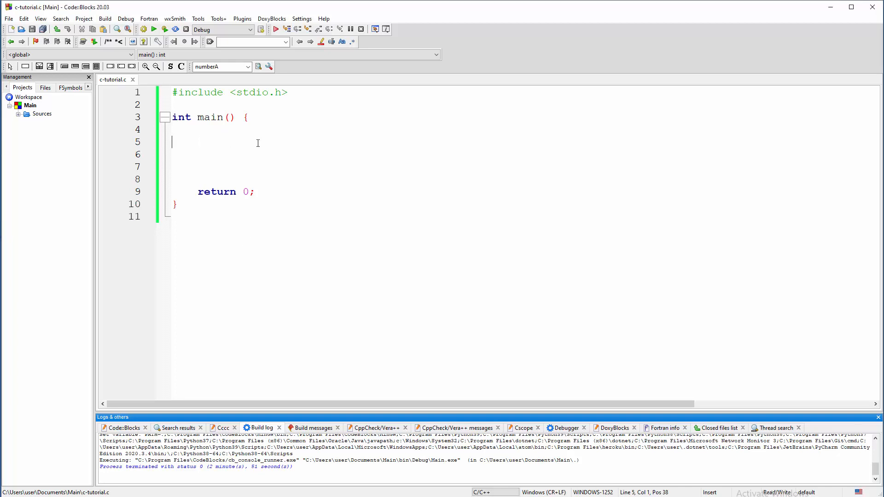
Type char original_chars[] = {'A', 'B', 'C', 'a', 'b', 'c'}; on line 5 inside main.
type("char")
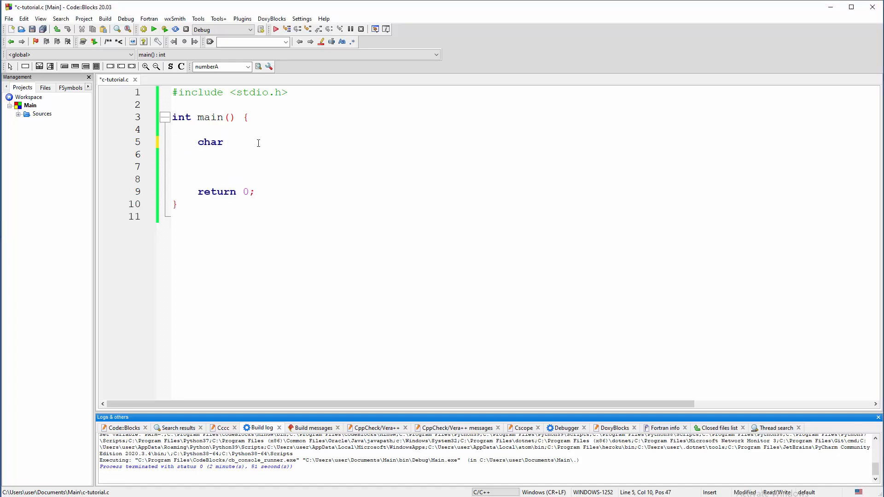
mouse_move(418, 148)
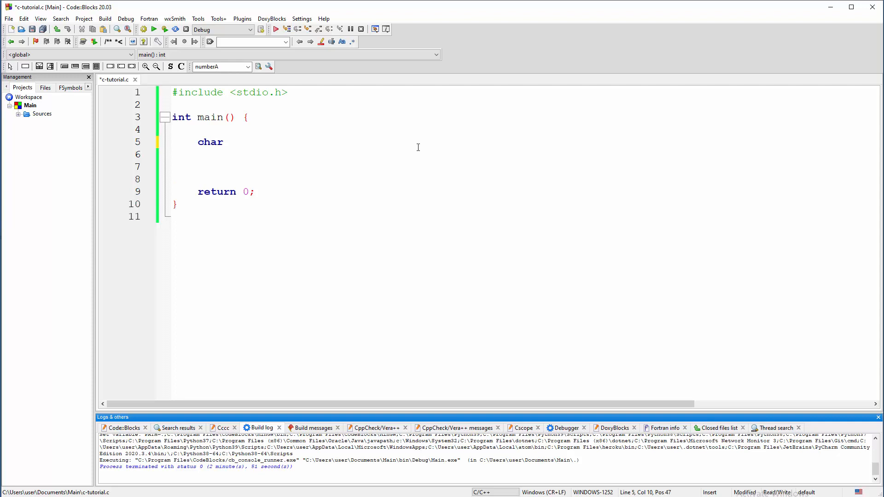
type("original")
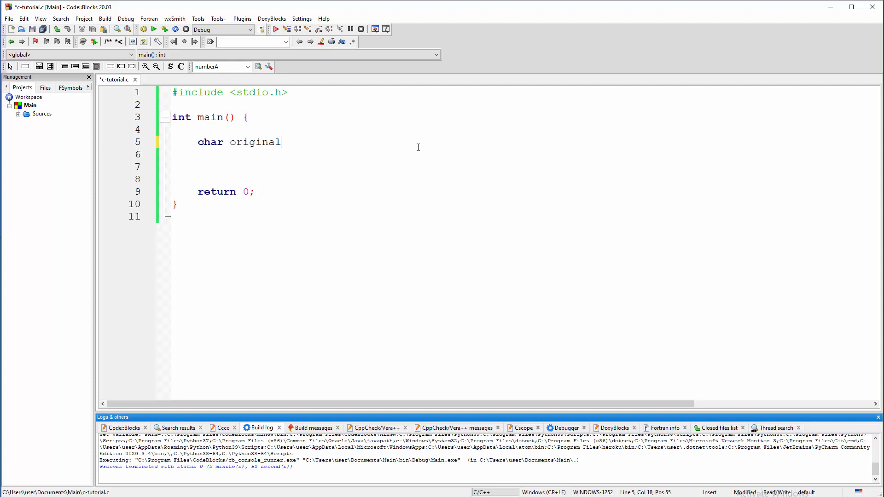
type("_cha")
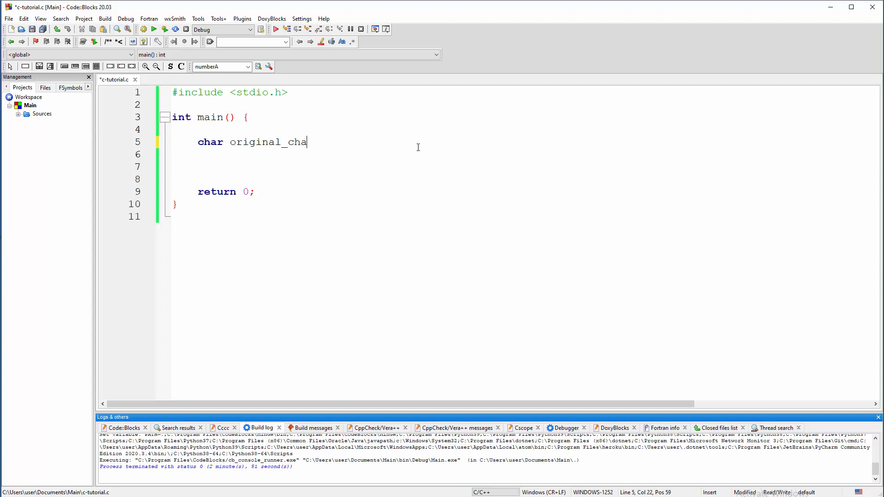
type("rs[] =")
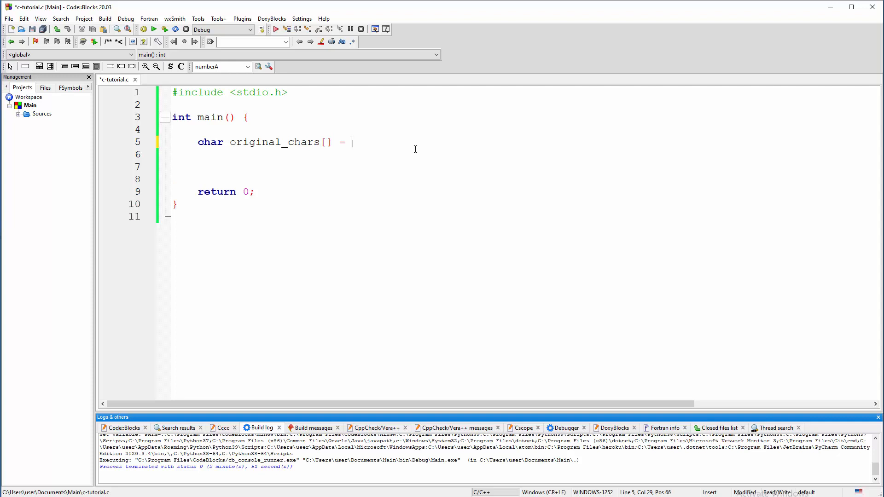
type("{''}")
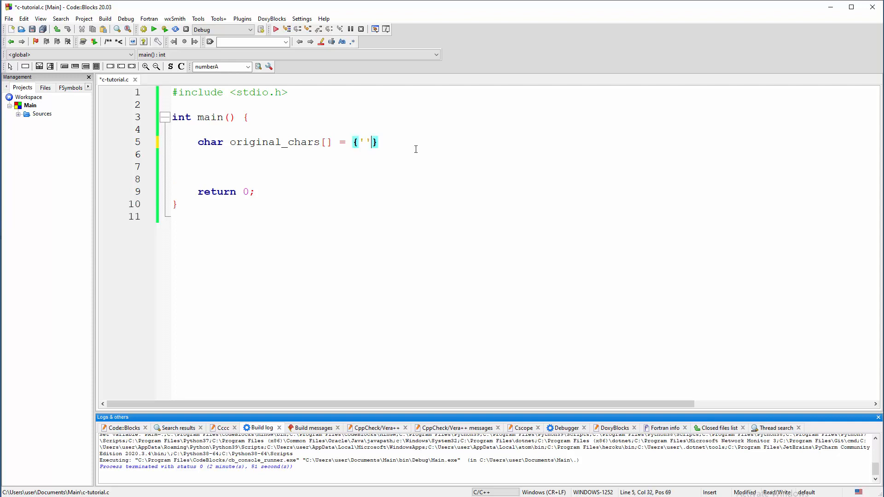
type("A',")
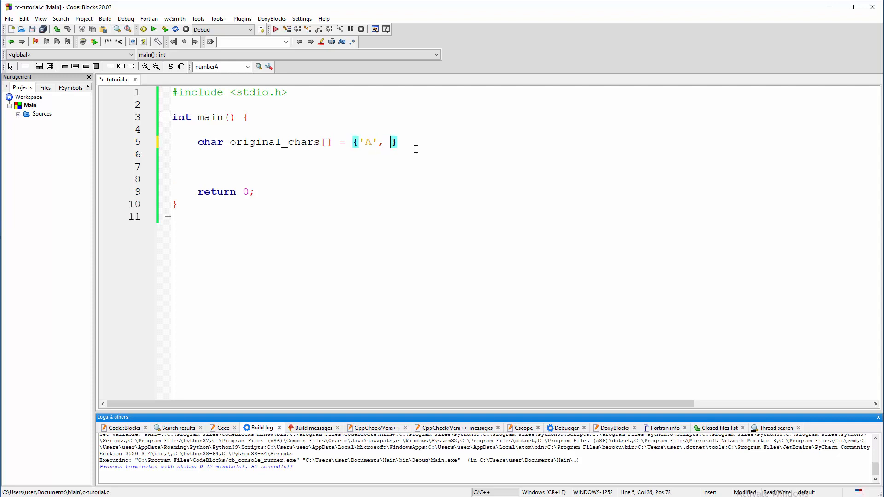
type("'B'")
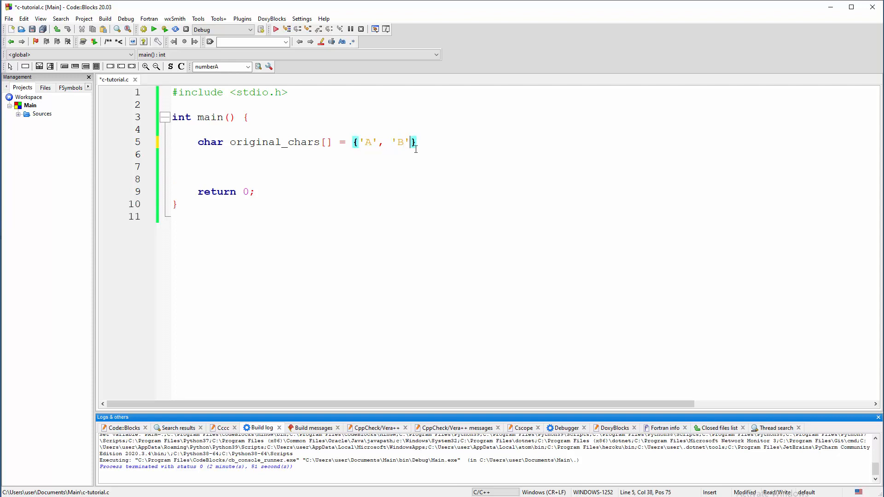
type(", 'C'")
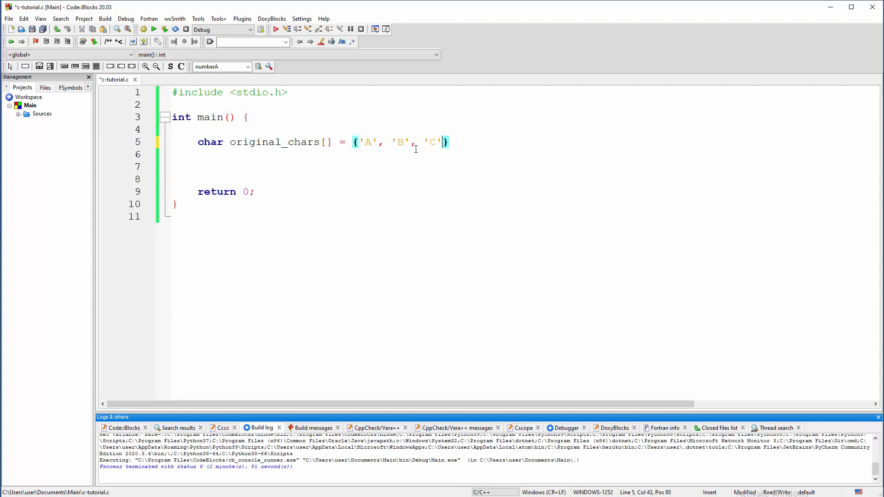
type(", 'a', ''")
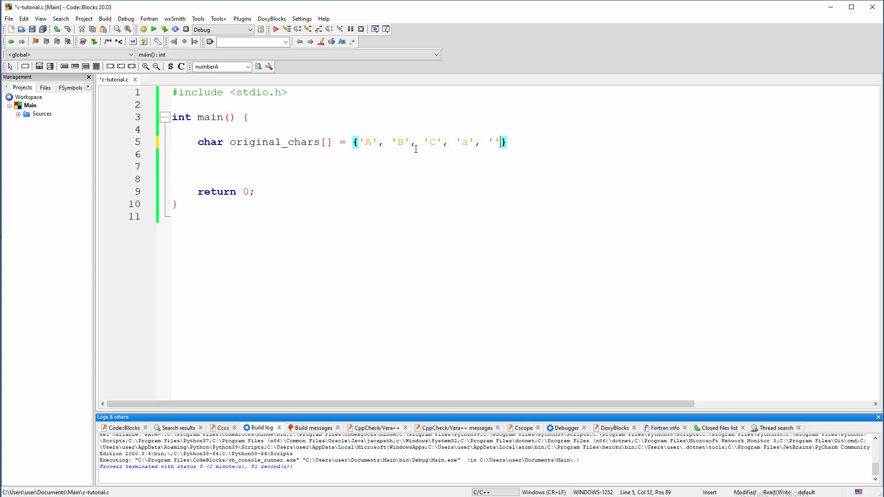
type("b")
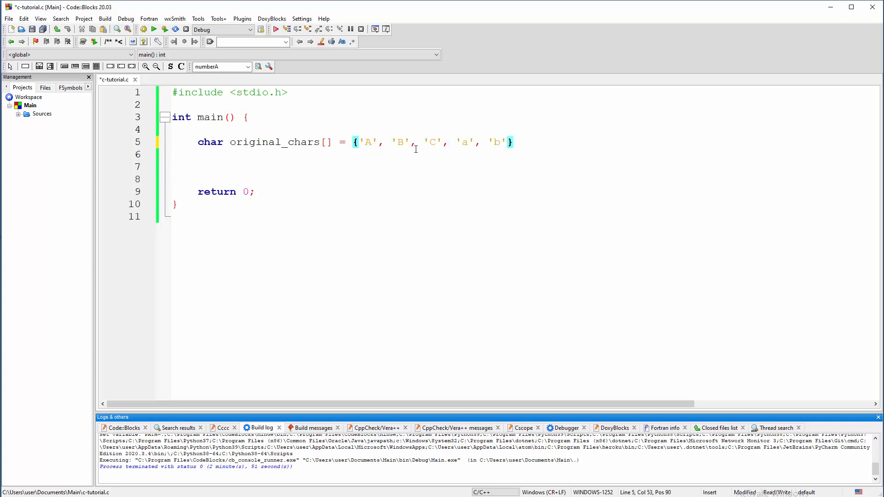
type(", 'c'")
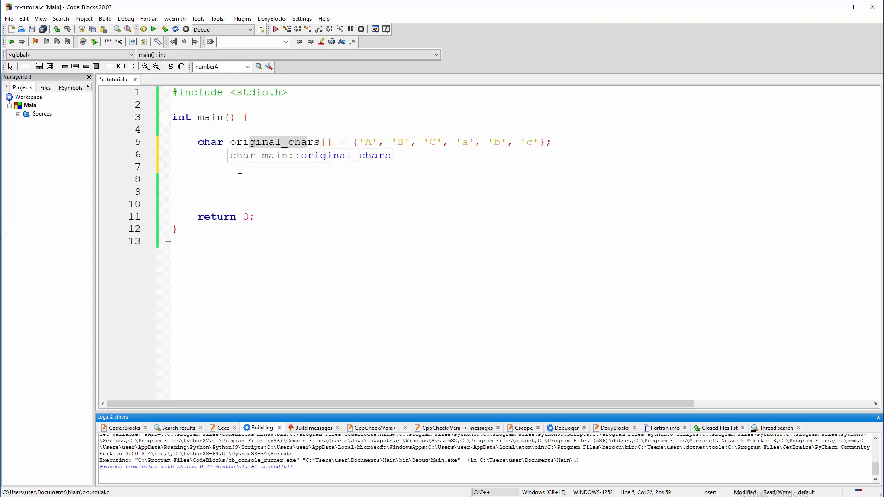
Declare the variable size_t size_of_original_chars, replacing the mistyped int.
type("int")
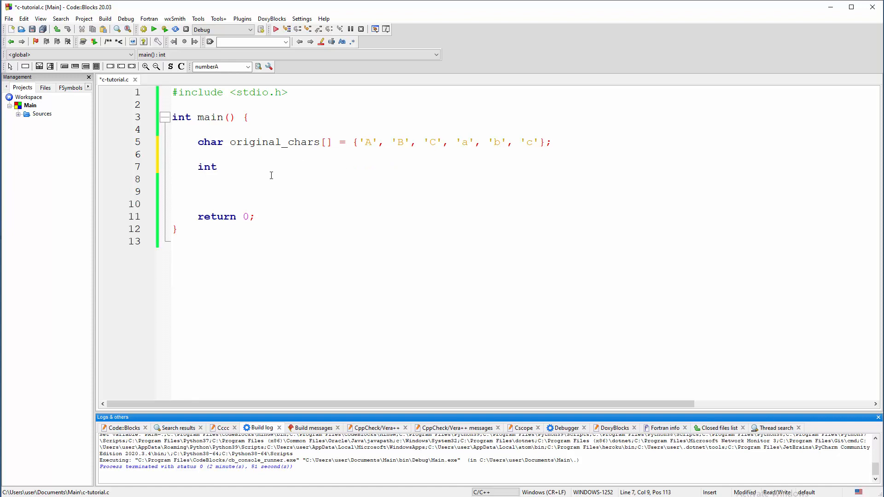
key("Backspace")
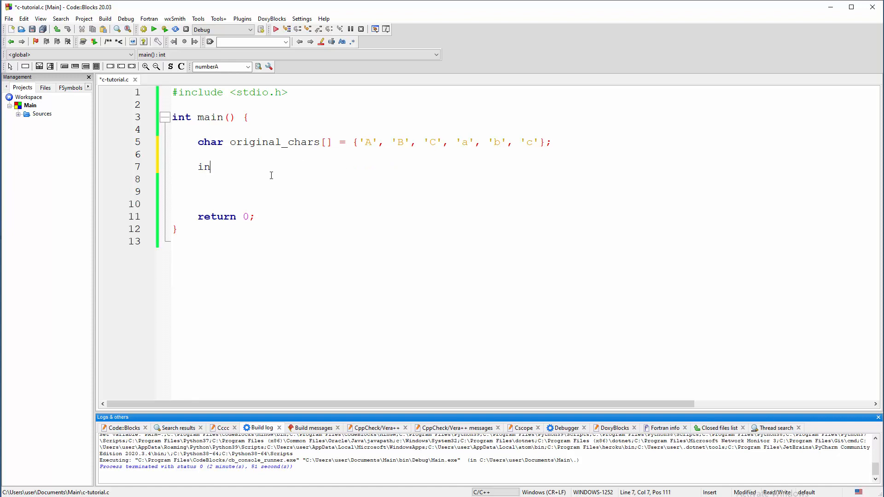
type("size")
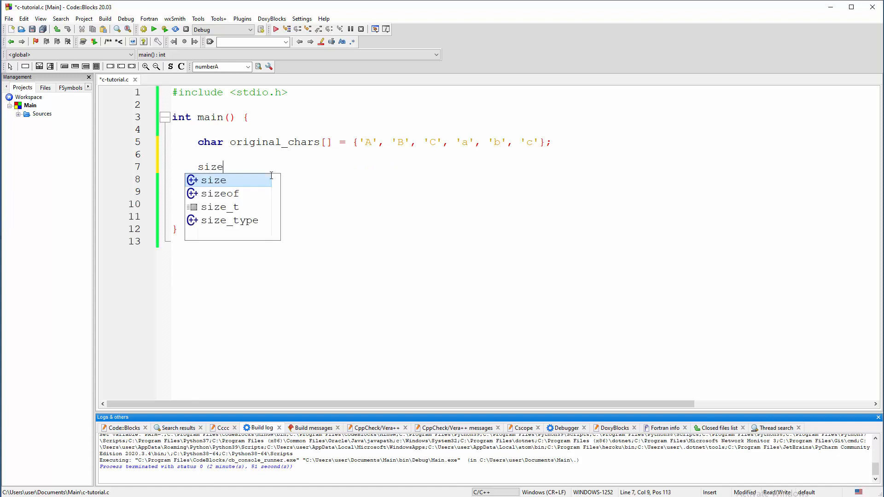
type("_t")
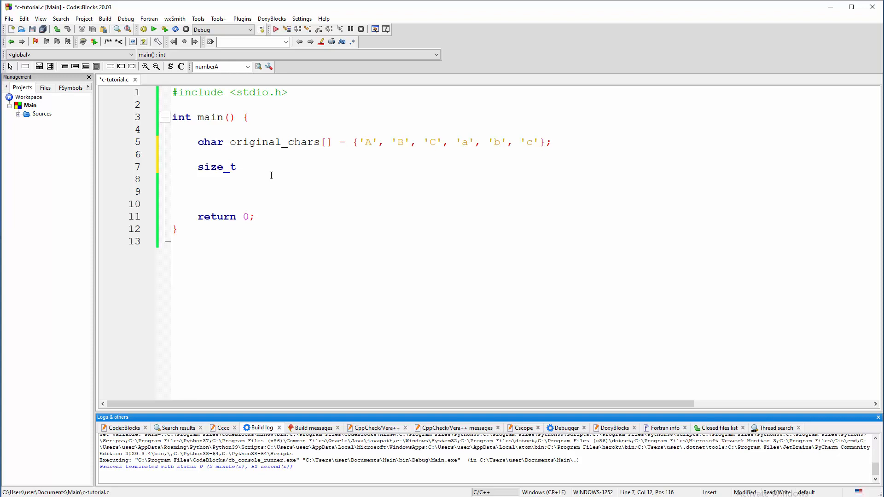
type("size_")
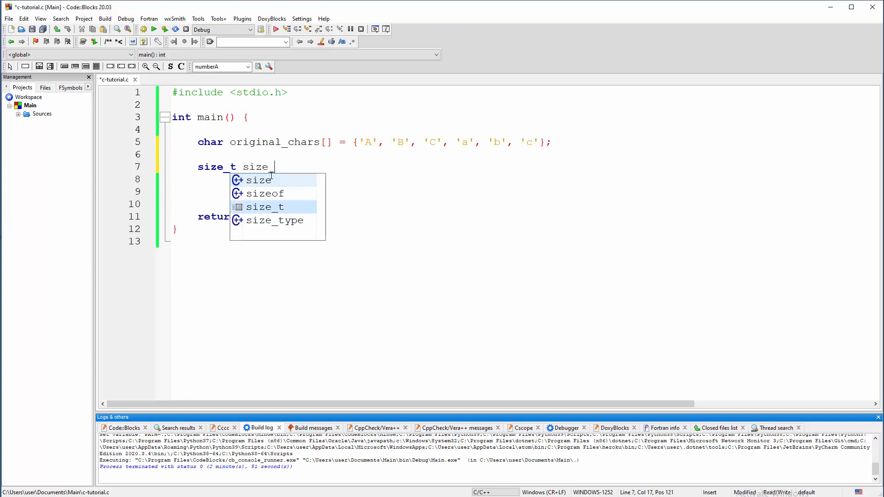
type("of_ori")
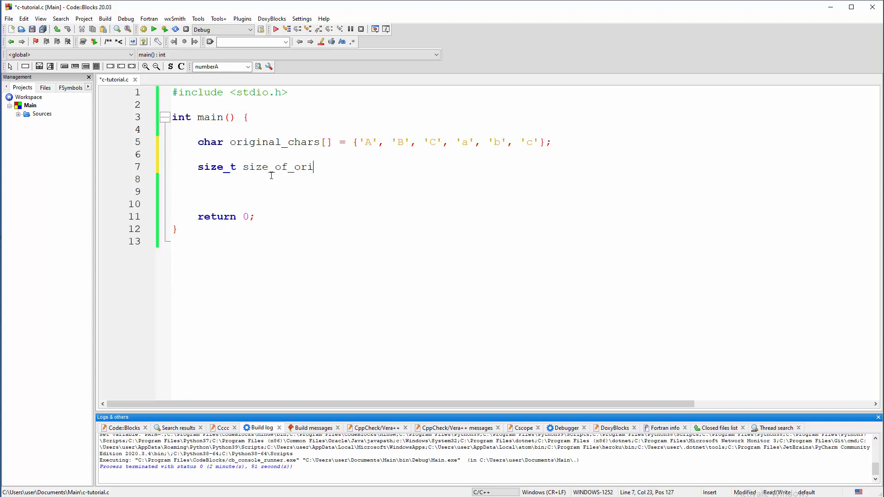
type("ginal_")
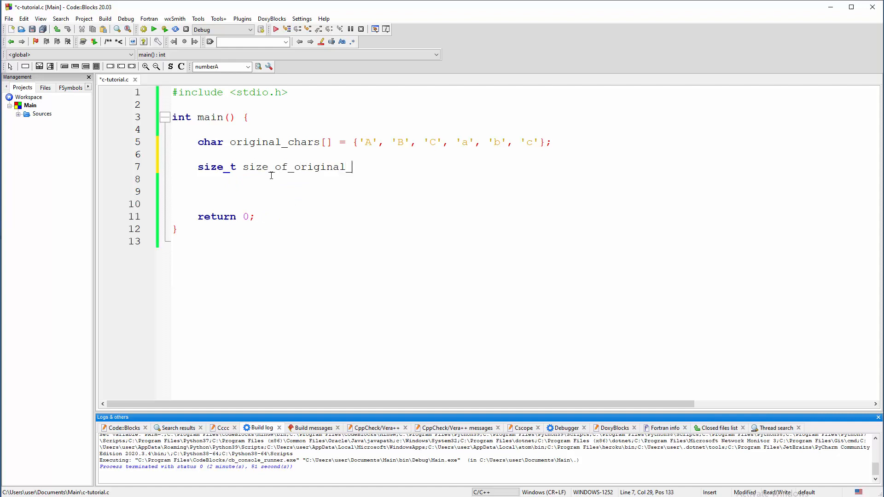
type("chars =")
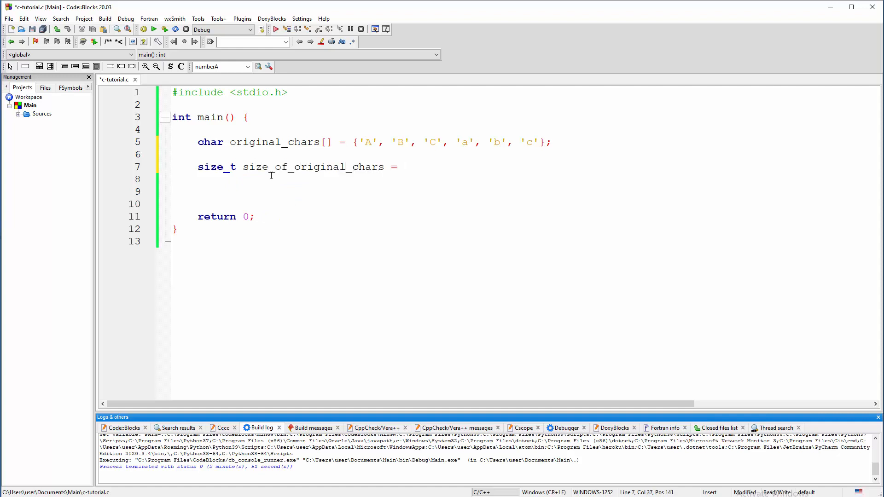
Assign it sizeof(original_chars)/sizeof(original_chars[0]); and add a new line below.
type("size")
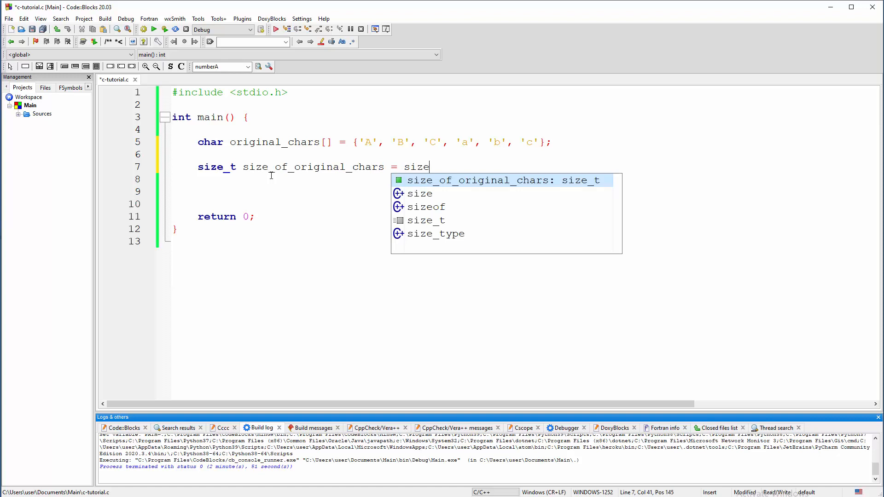
type("of(")
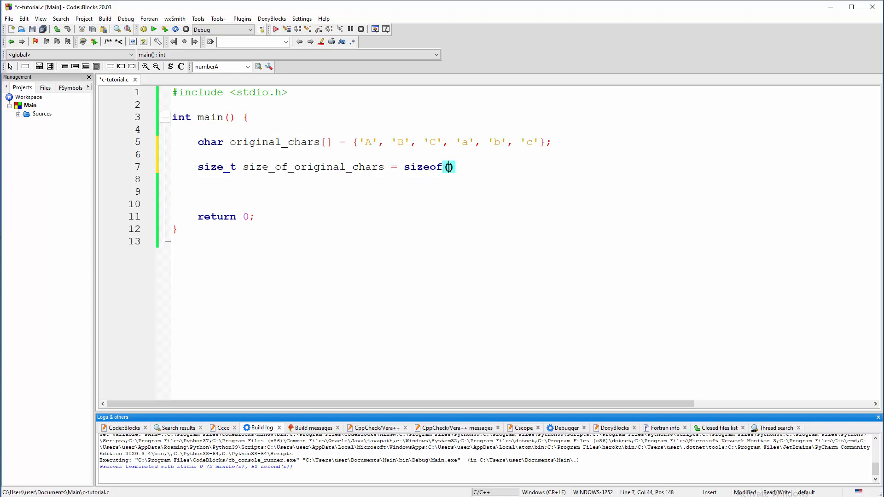
type("original_chars)/")
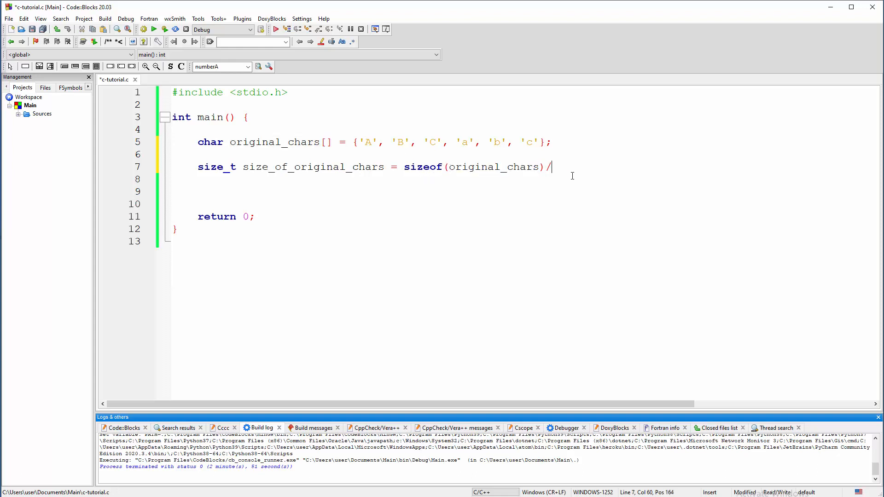
type("sizeof(o)")
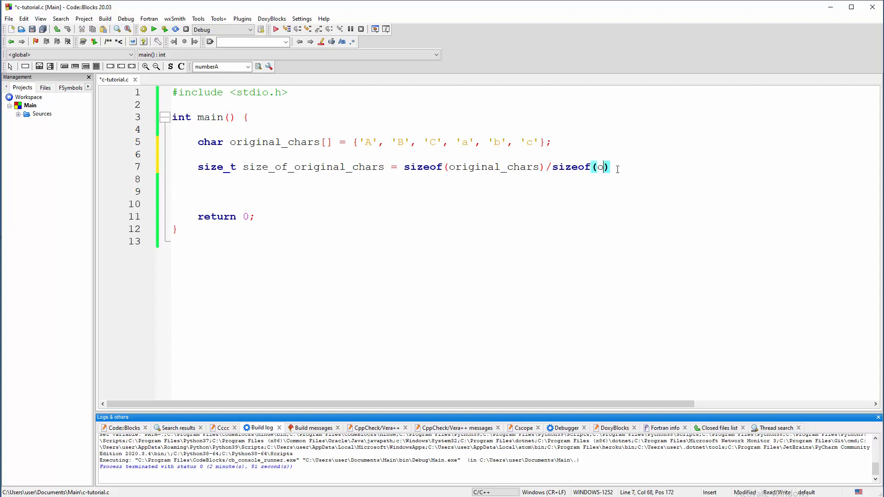
type("riginal_chars)")
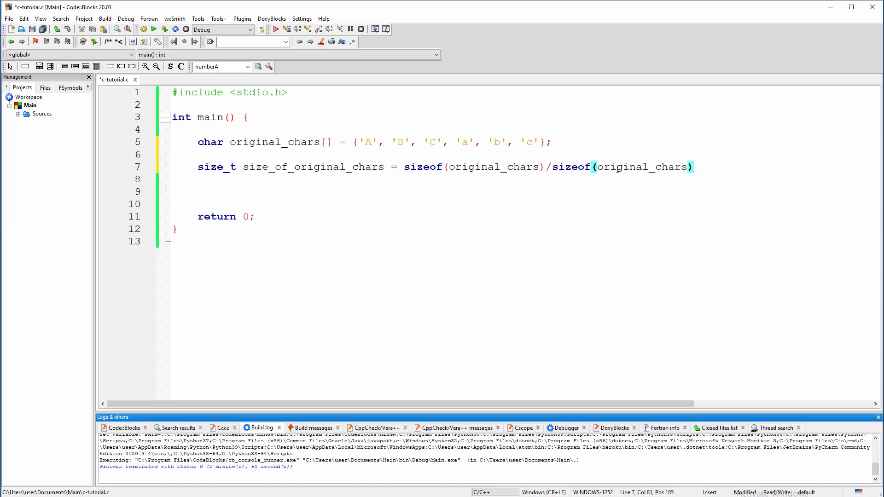
type("[0]")
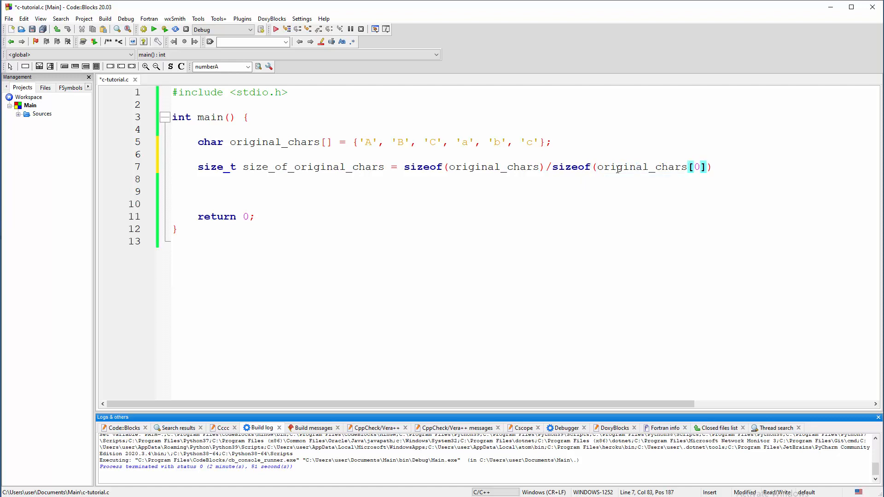
type(";")
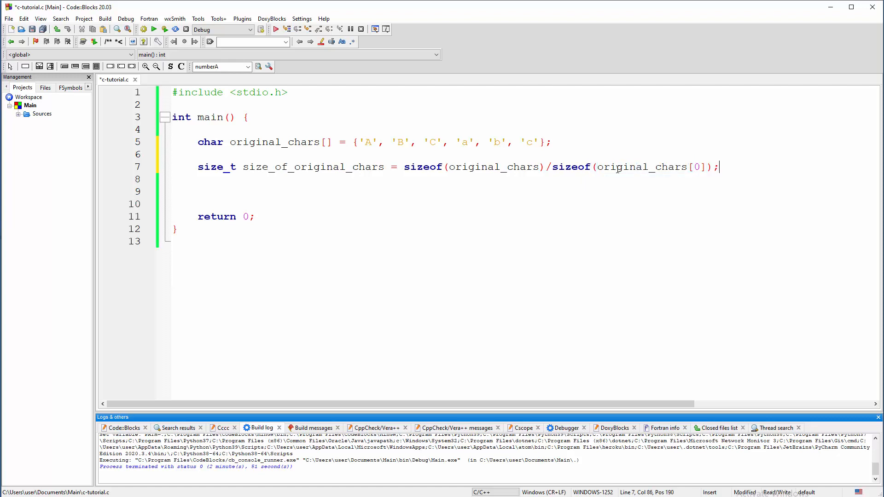
key("Enter")
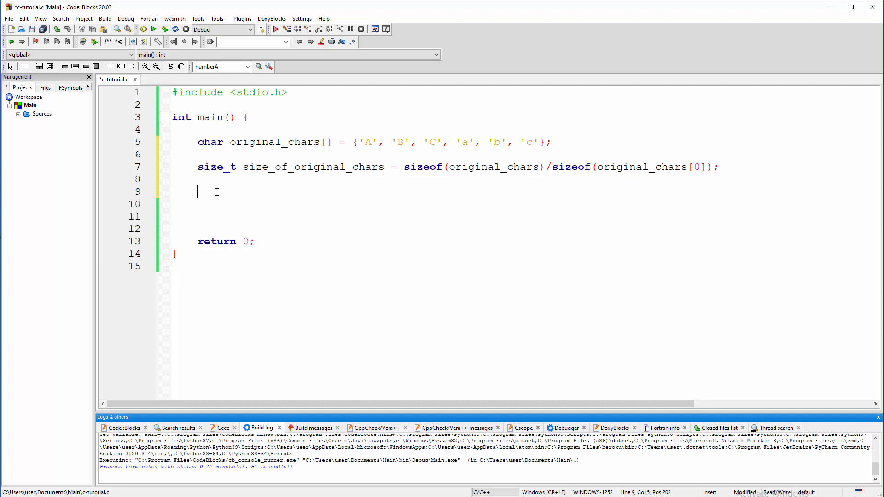
Write the loop header for (int x = 0; x < size_of_original_chars; ...) up to the increment.
type("fo")
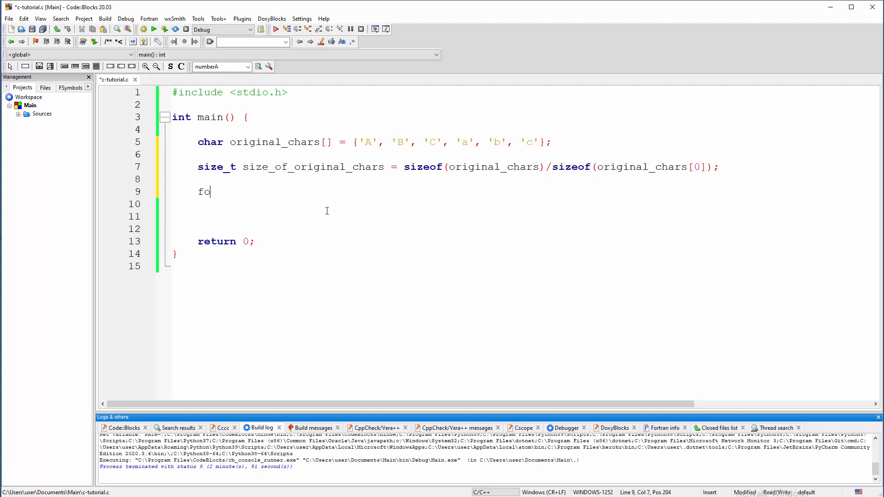
type("r (")
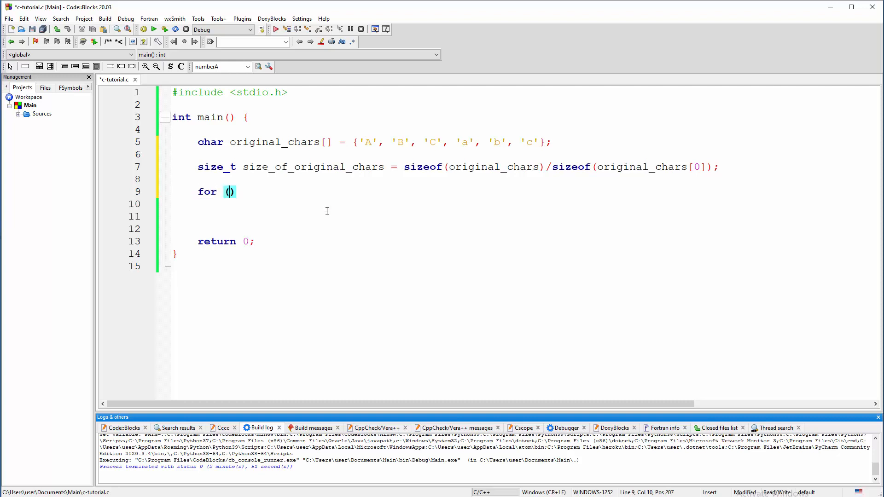
type("int x =")
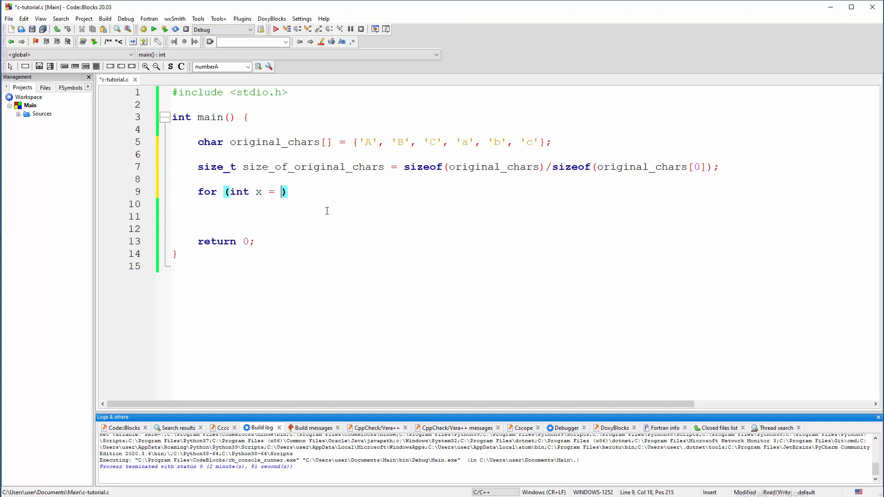
type("0;")
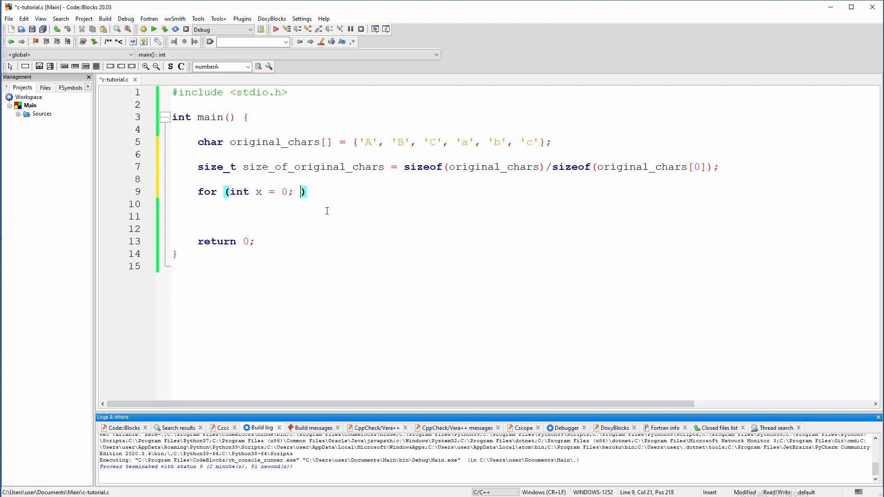
type("x <")
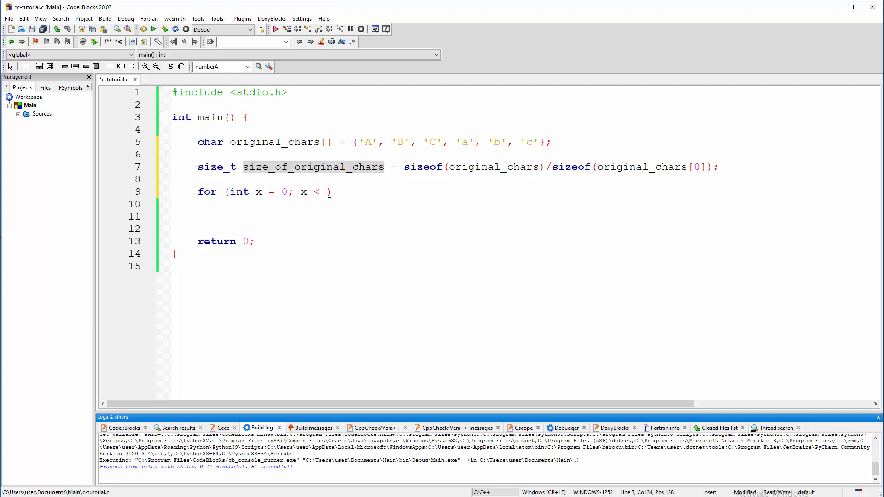
type("size_of_original_chars)")
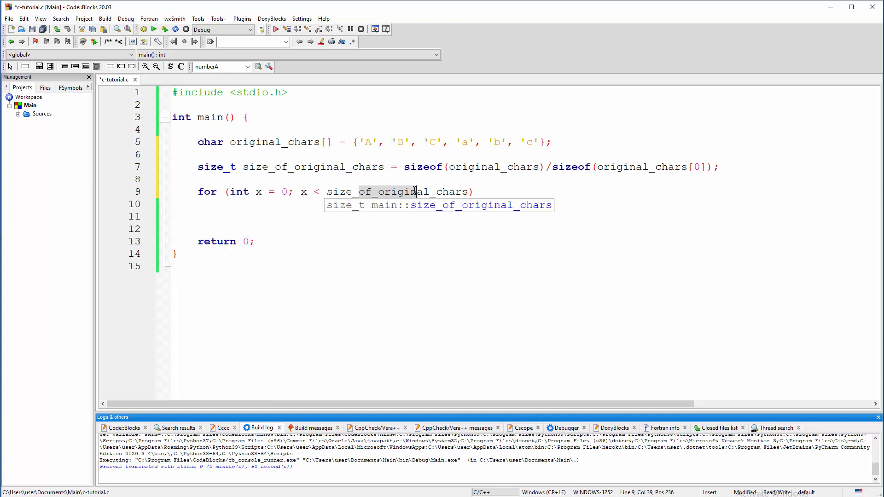
left_click(473, 141)
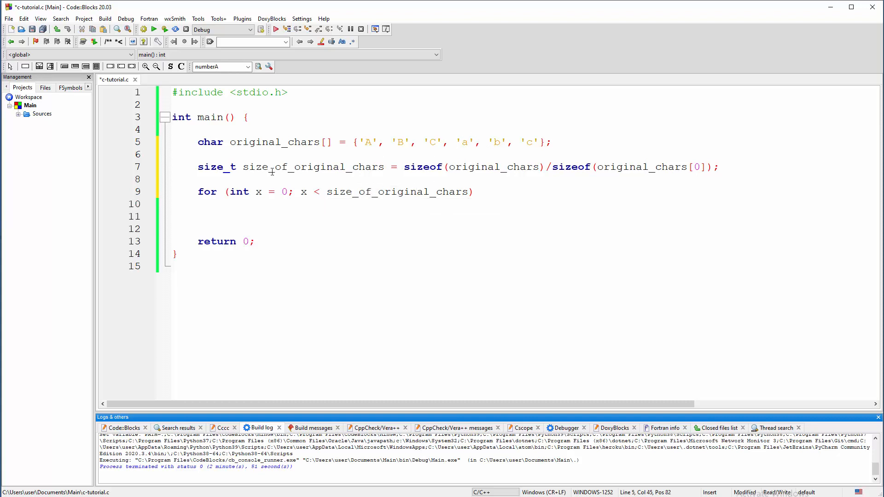
double_click(303, 166)
type("; x")
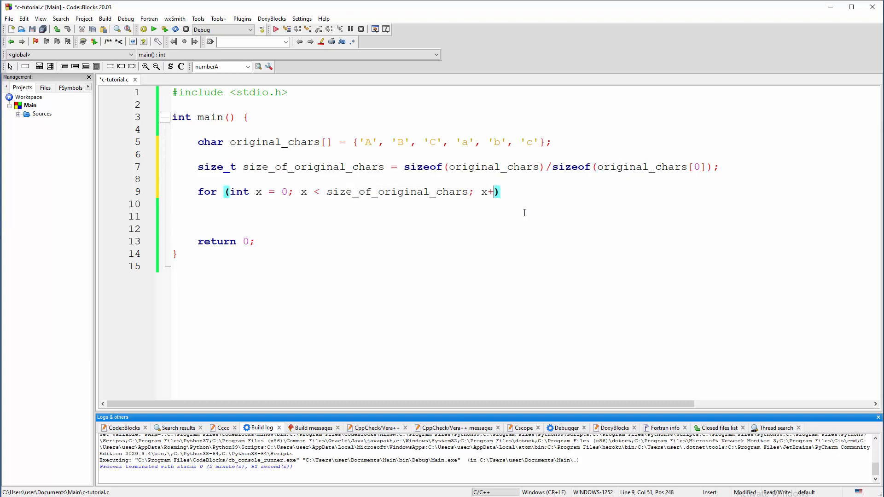
Complete x++, add braces, and start printf("ASCII value for %c is: %d \n", in the body.
type("+")
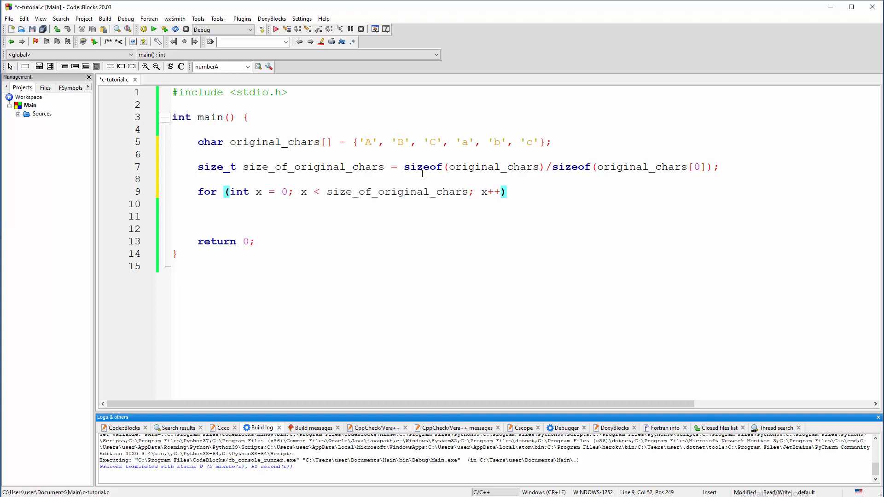
left_click_drag(407, 142, 485, 142)
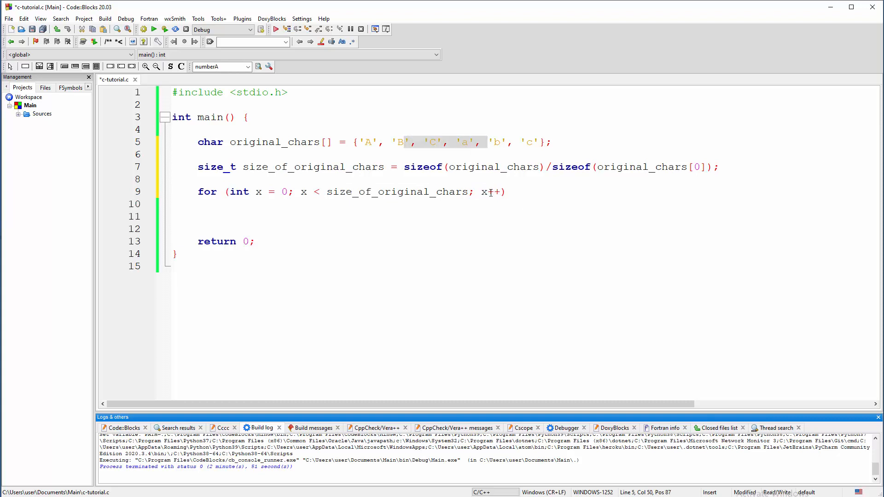
type("{}")
left_click(521, 204)
type("printf(\"A")
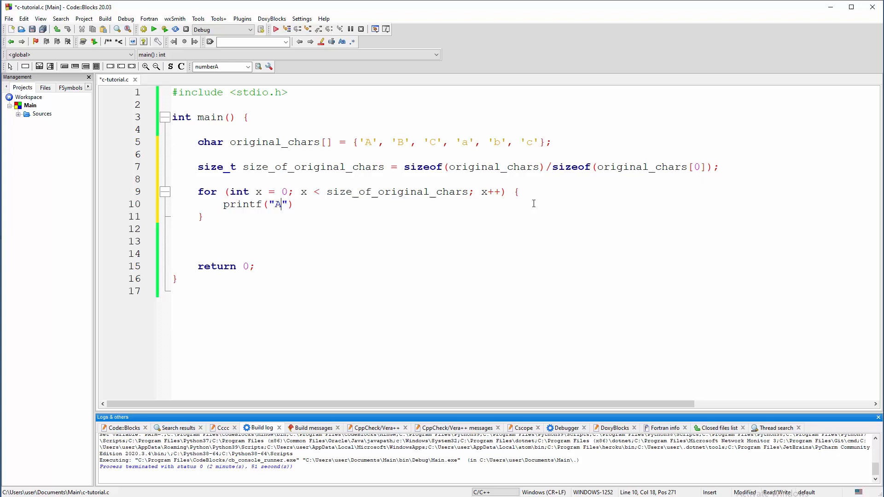
type("SCII")
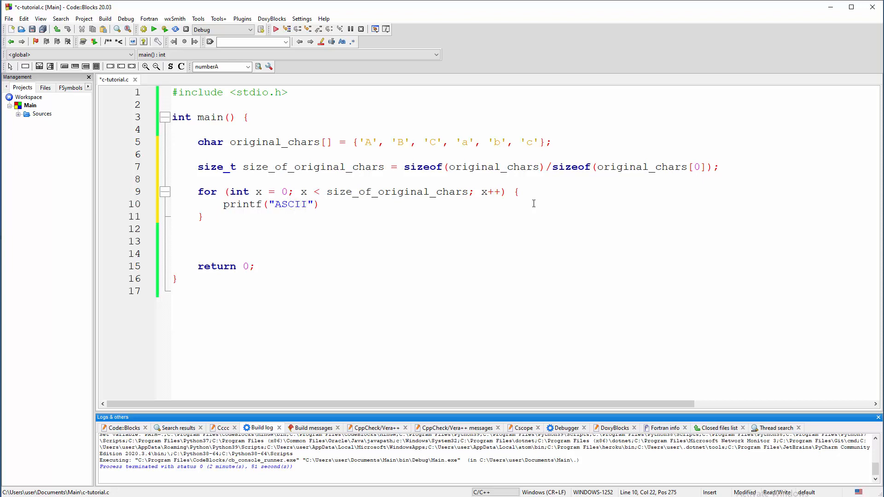
type("value for")
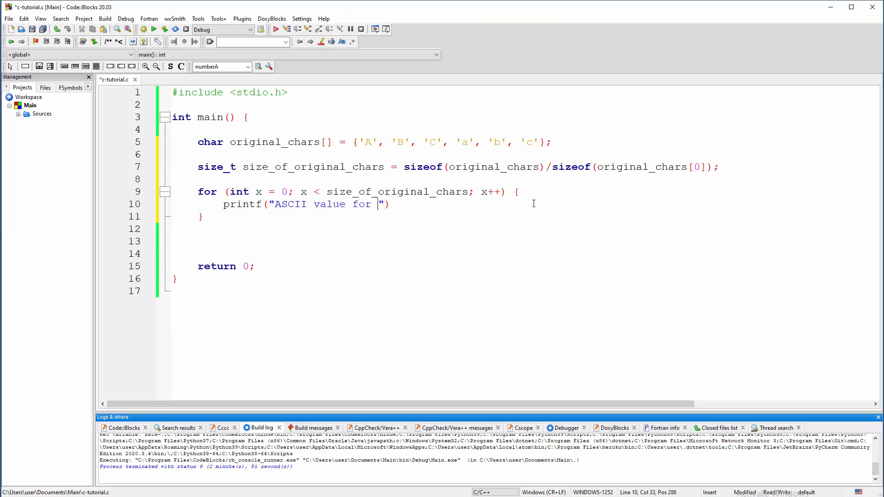
type("%")
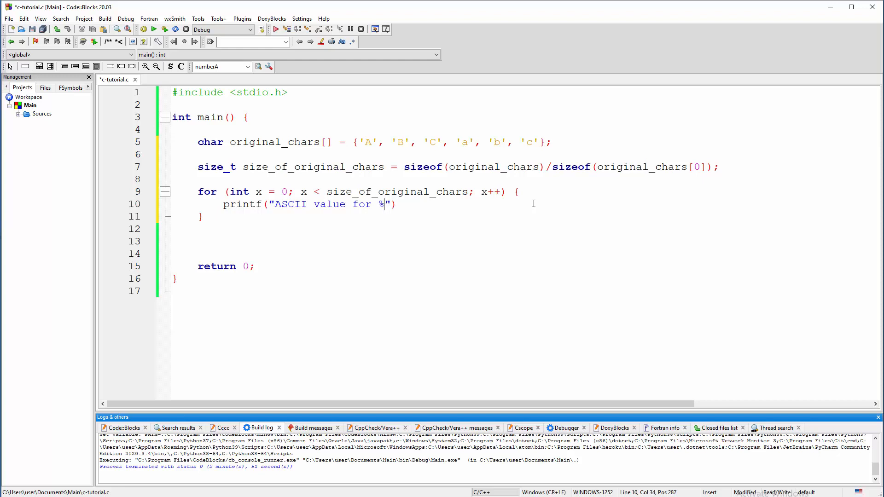
type("c")
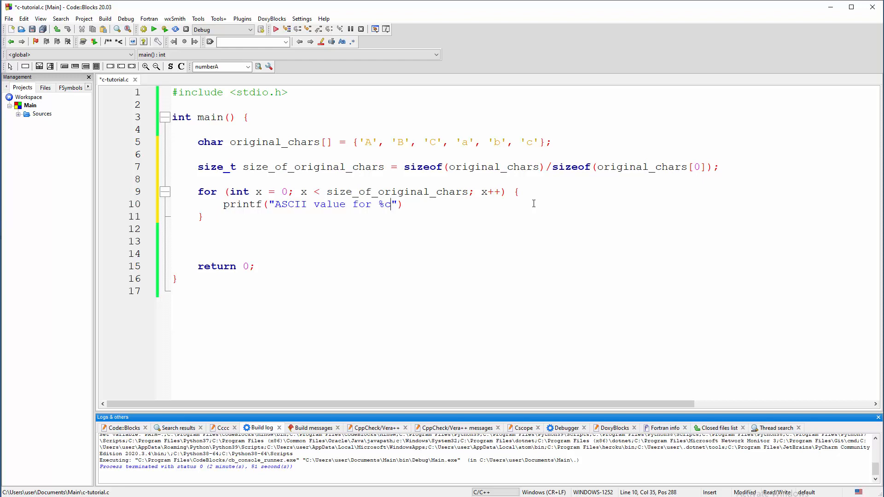
type("is:")
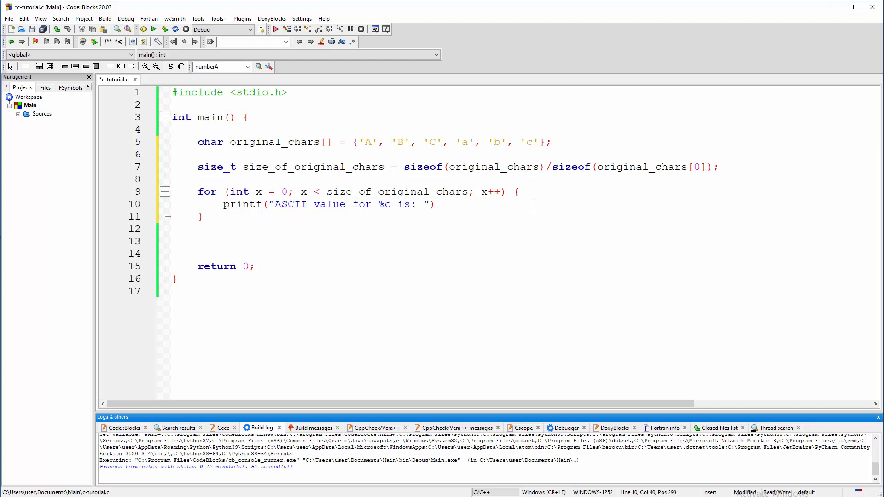
type("%d \\n")
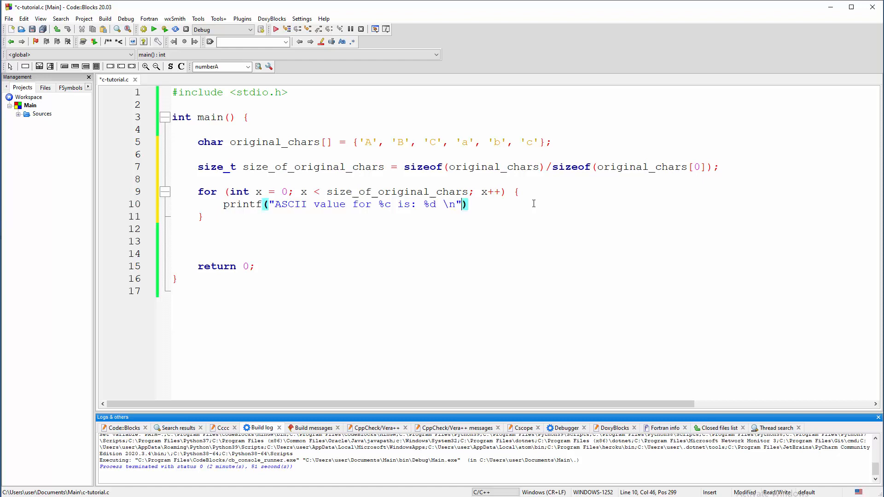
type(",")
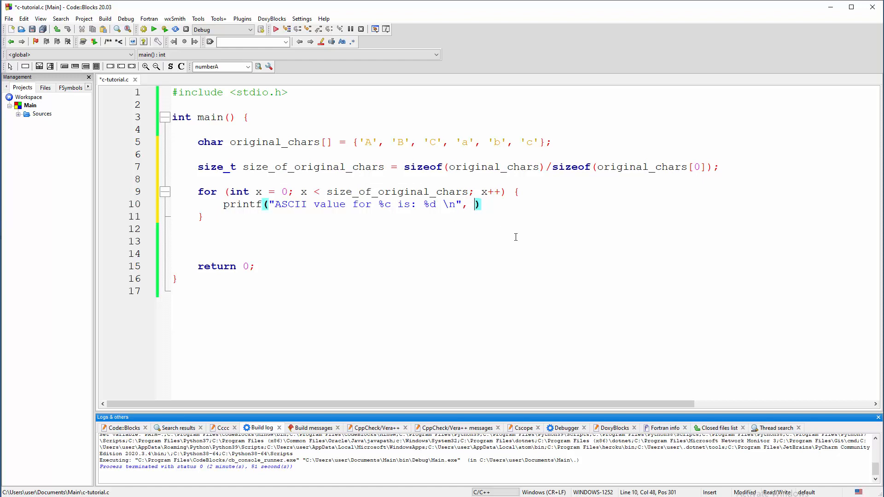
Pass original_chars[x] as the printf arguments and end the statement with a semicolon.
type("original_chars")
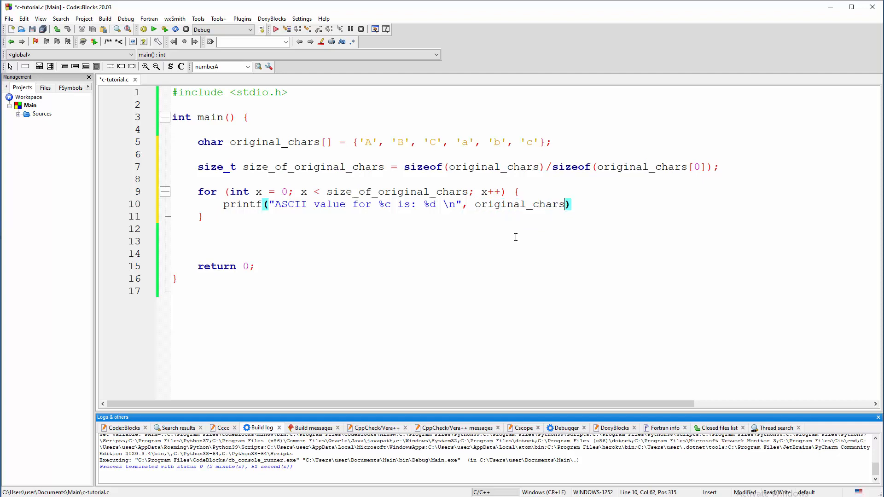
type("[x],")
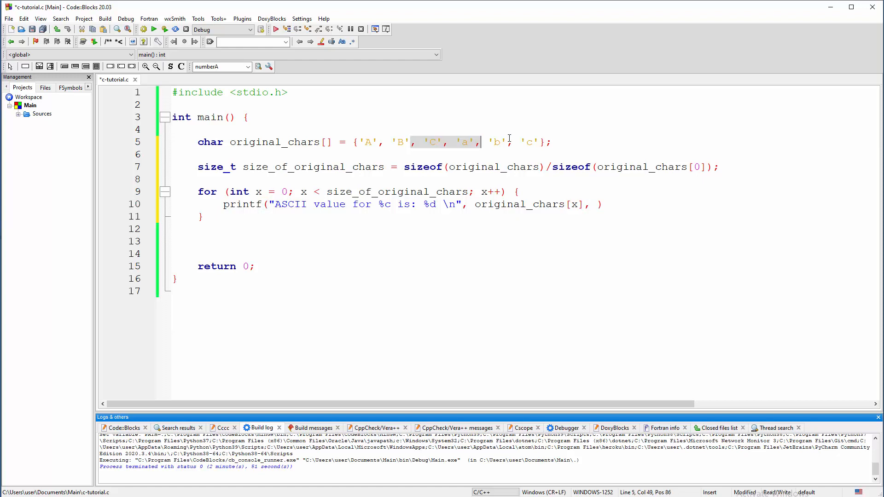
left_click(581, 204)
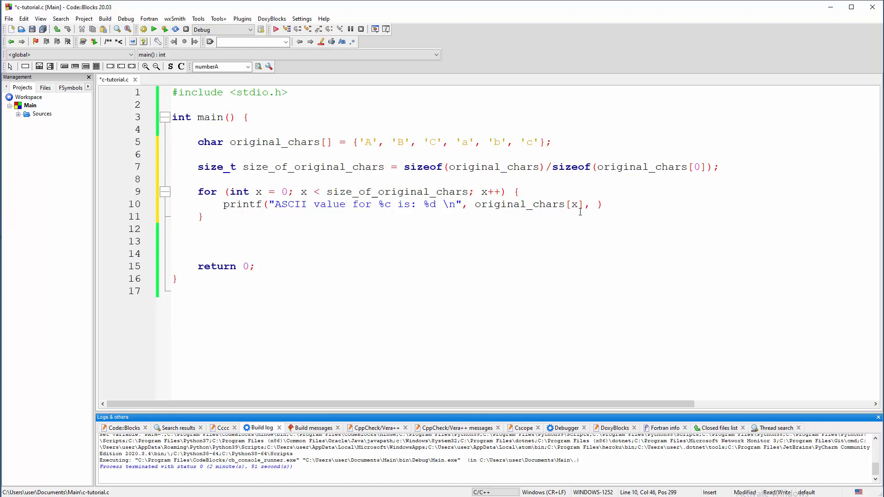
double_click(530, 204)
type("original_chars[x],")
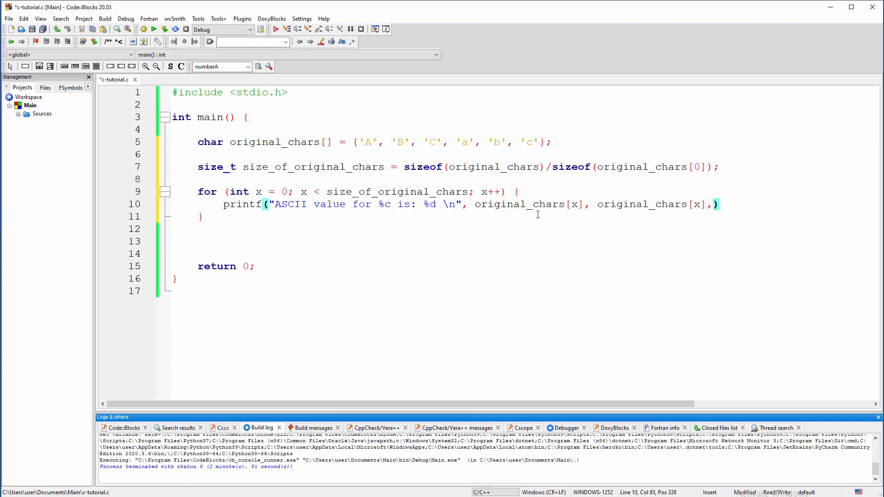
double_click(519, 204)
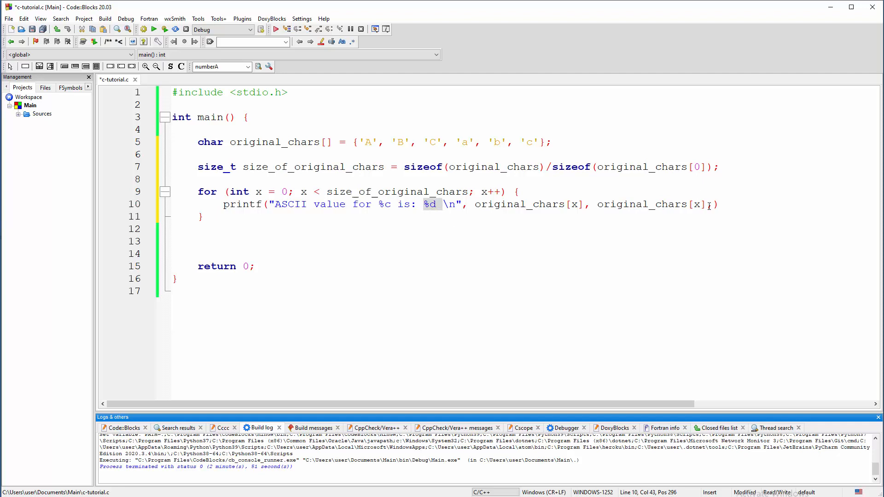
type(";")
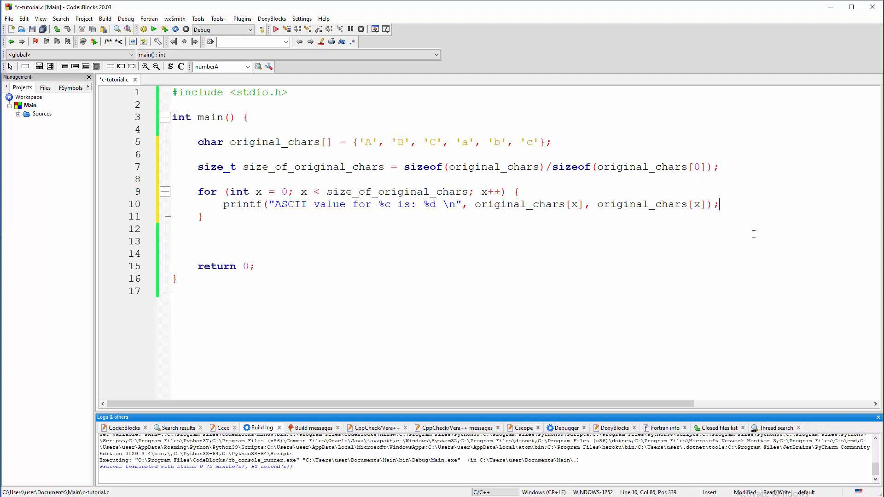
mouse_move(315, 264)
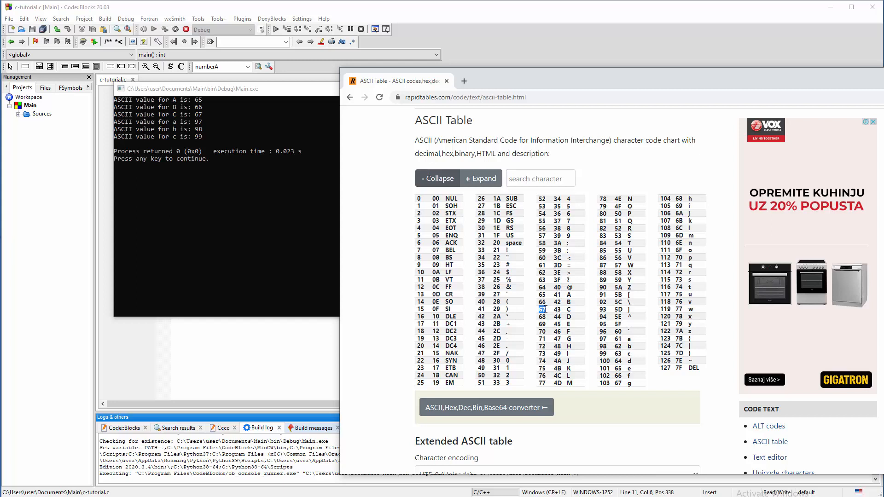
mouse_move(176, 133)
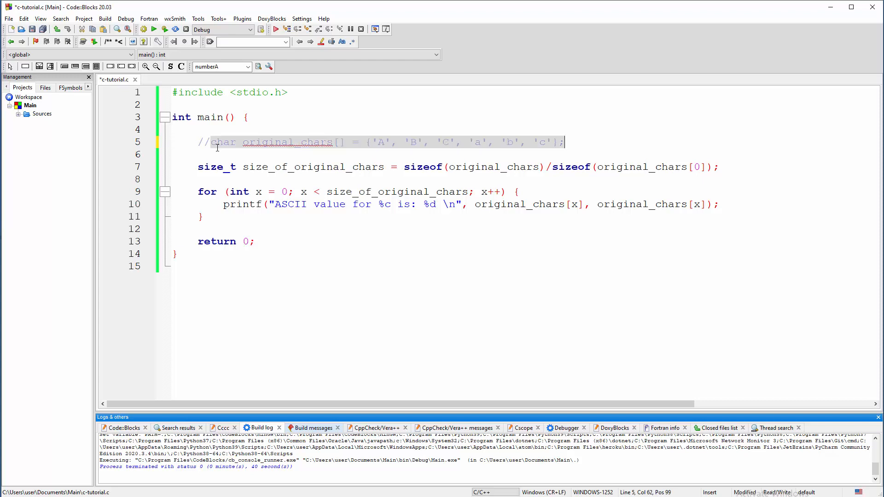
Comment out the letter array, declare original_chars as {"test"}, then build and run.
type("char original_chars[] = {'A', 'B', 'C', 'a', 'b', 'c'};")
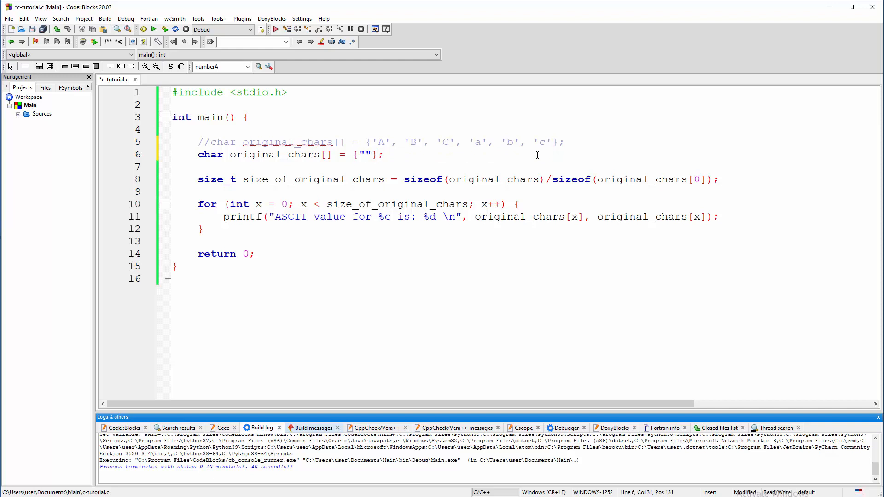
type("test")
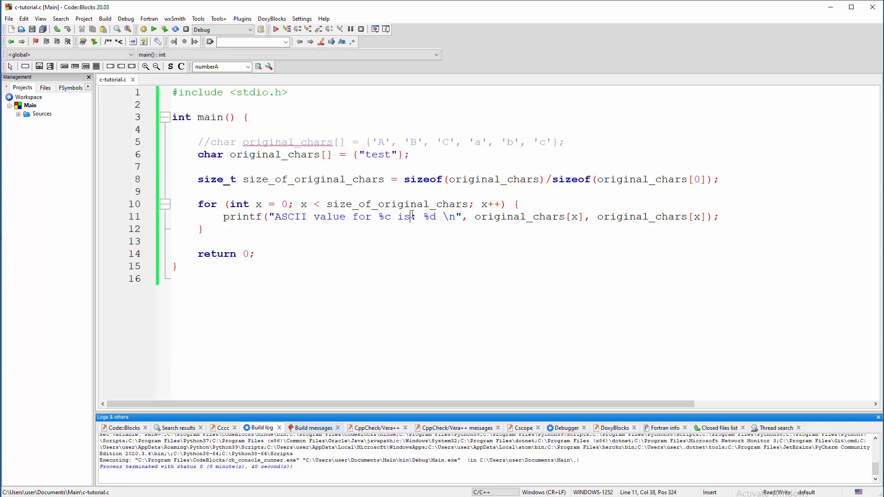
left_click(153, 29)
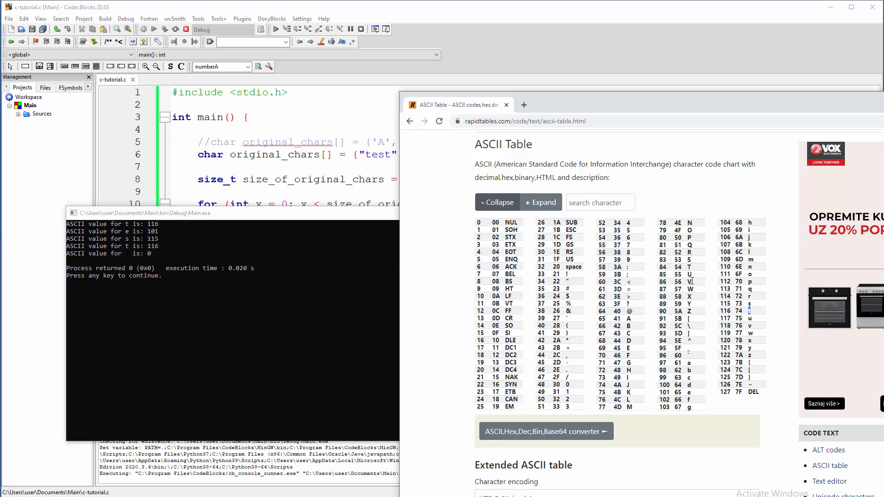
mouse_move(747, 299)
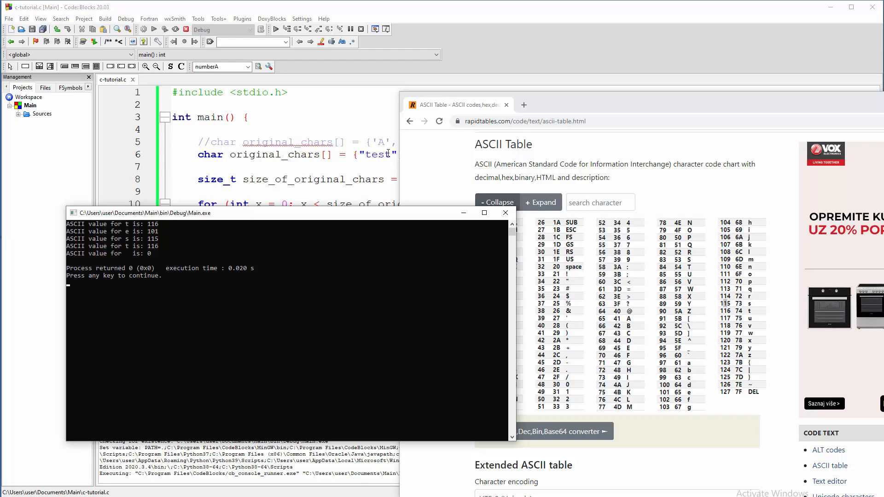
mouse_move(292, 268)
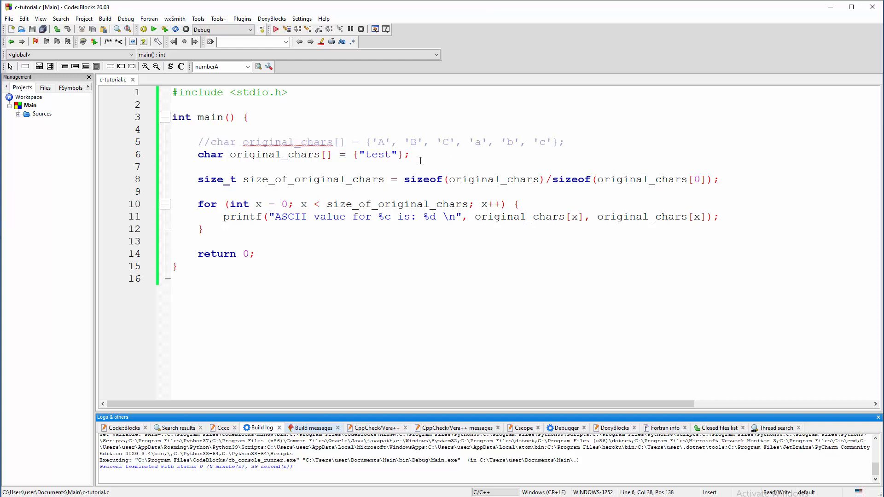
mouse_move(278, 187)
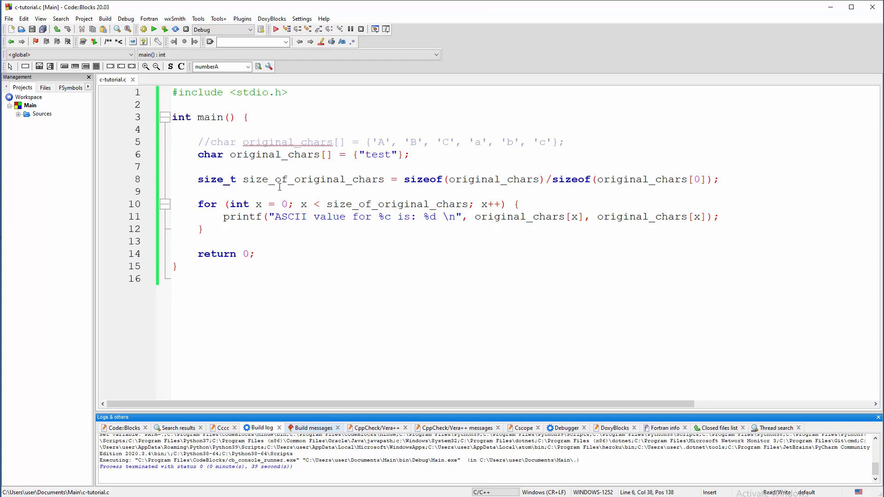
Change size_t to int, restore the letter array, comment out "test", and run.
double_click(216, 179)
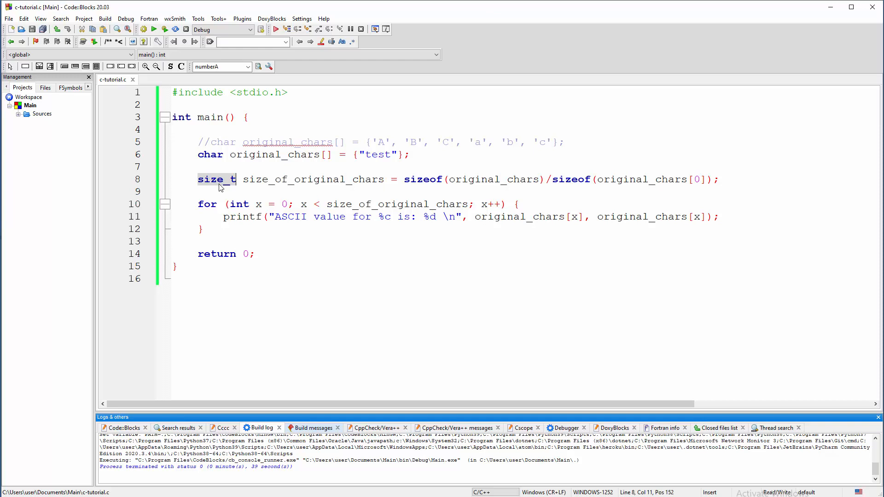
mouse_move(216, 179)
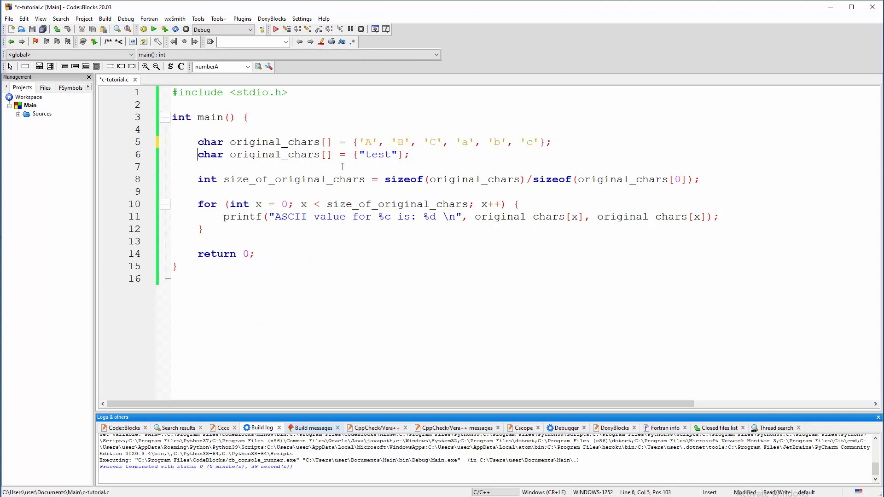
type("//")
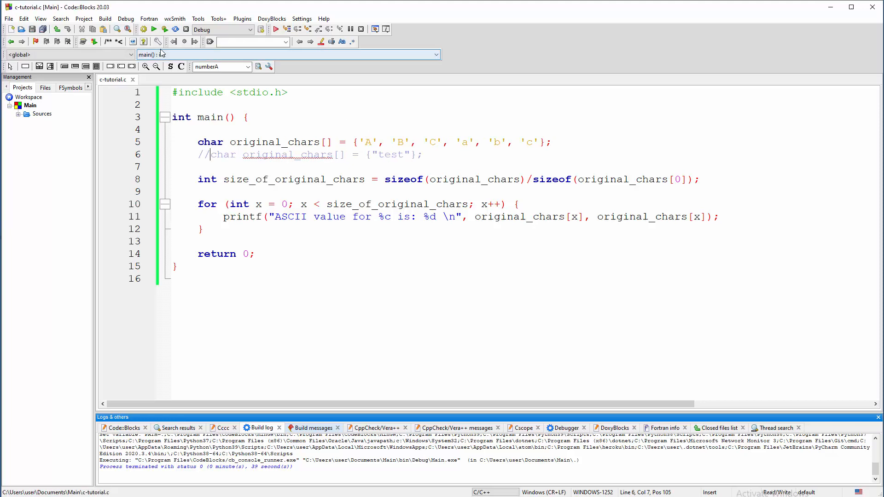
left_click(153, 28)
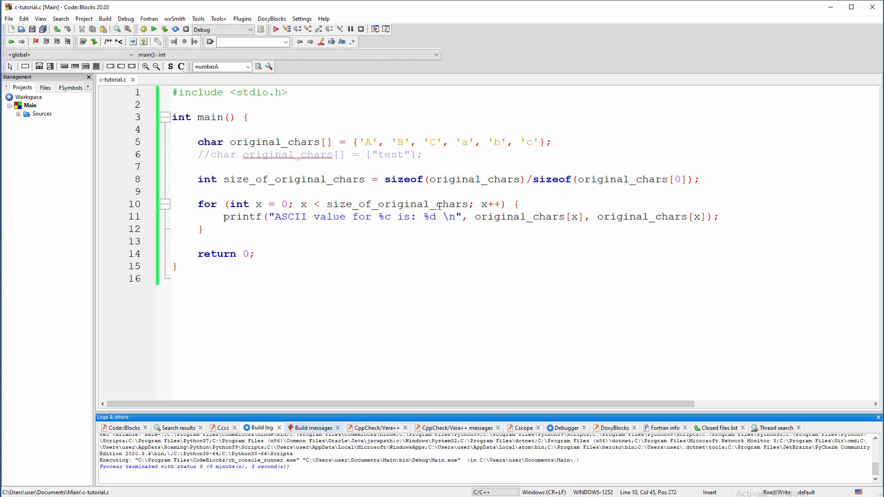
Revert to the "test" string version with size_t restored and the letter array commented out.
type("()")
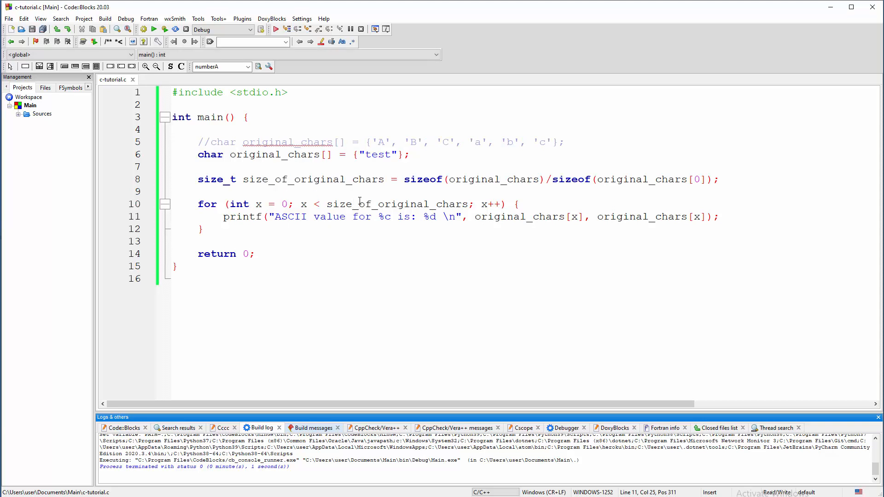
left_click(322, 216)
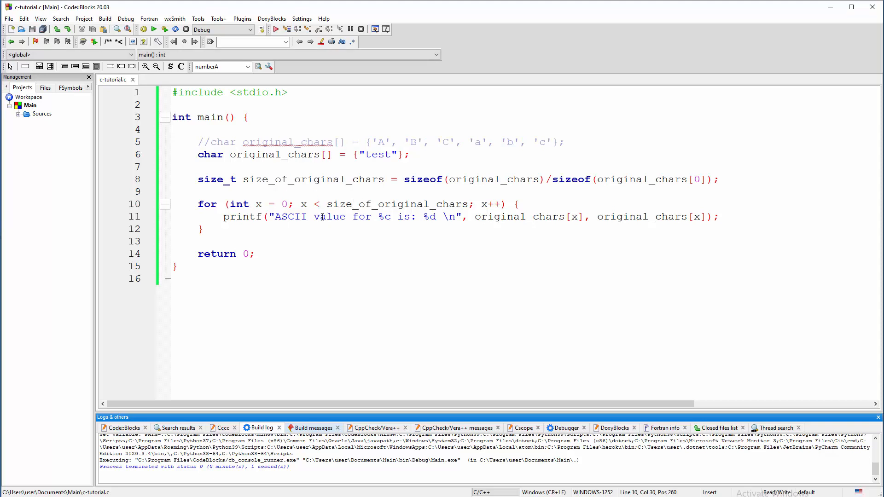
left_click(325, 204)
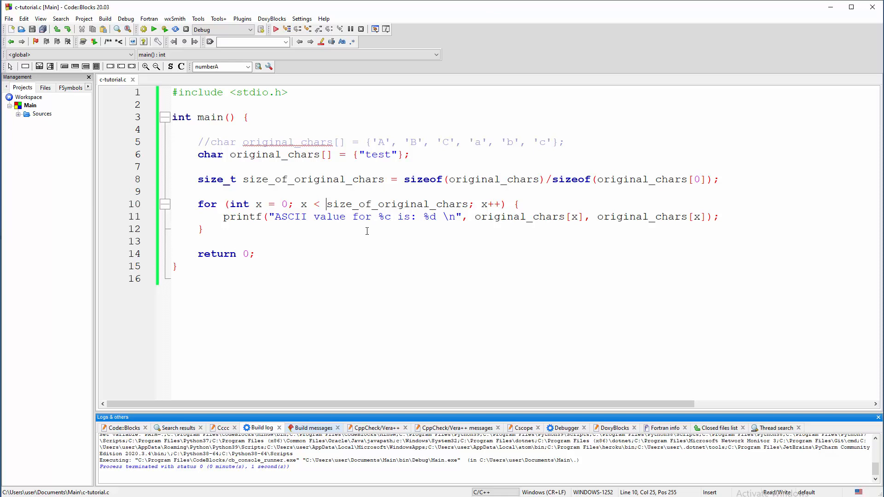
type("(int")
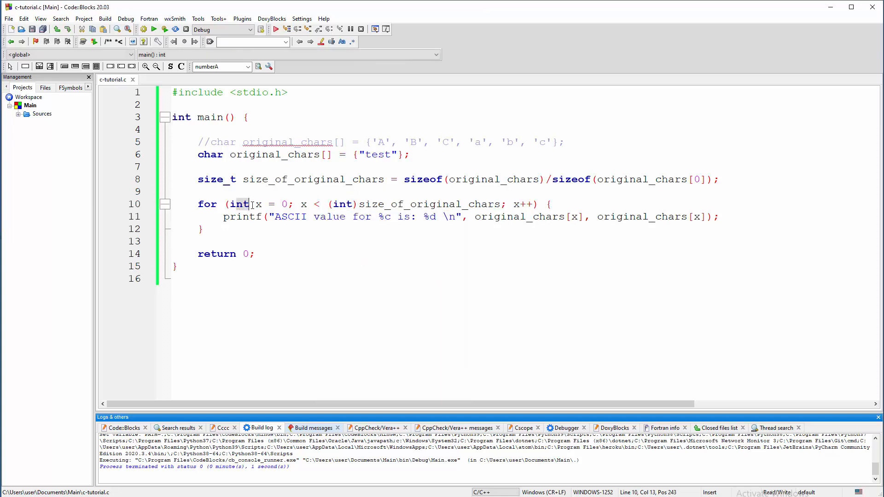
left_click(165, 30)
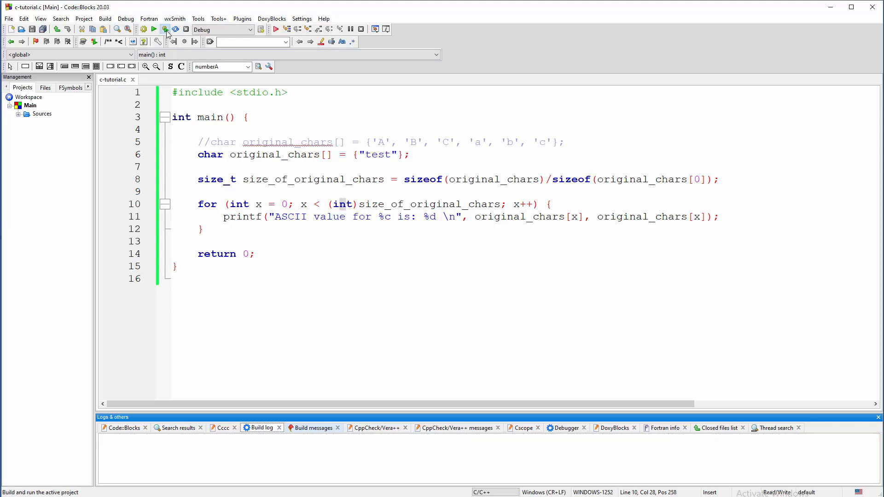
left_click(165, 28)
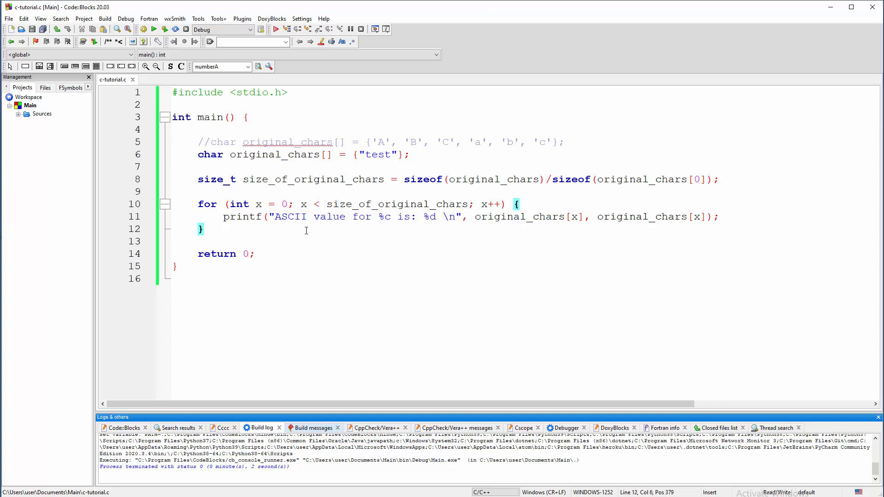
mouse_move(25, 379)
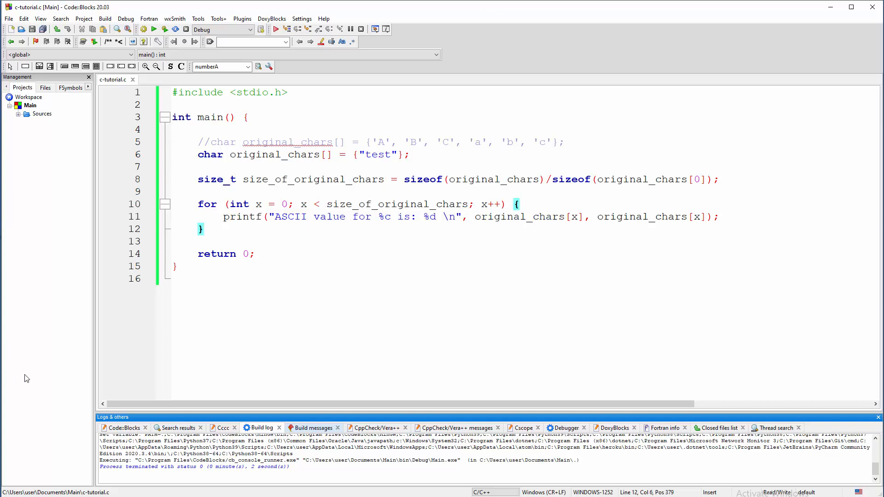
mouse_move(30, 364)
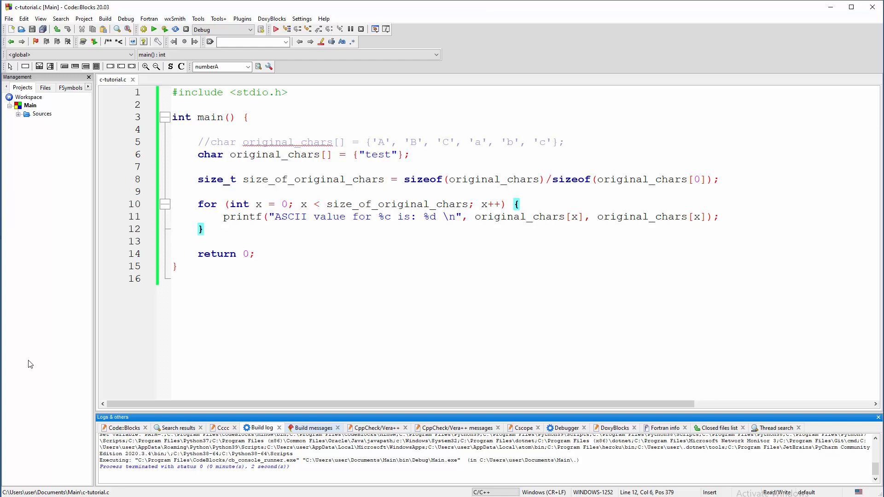